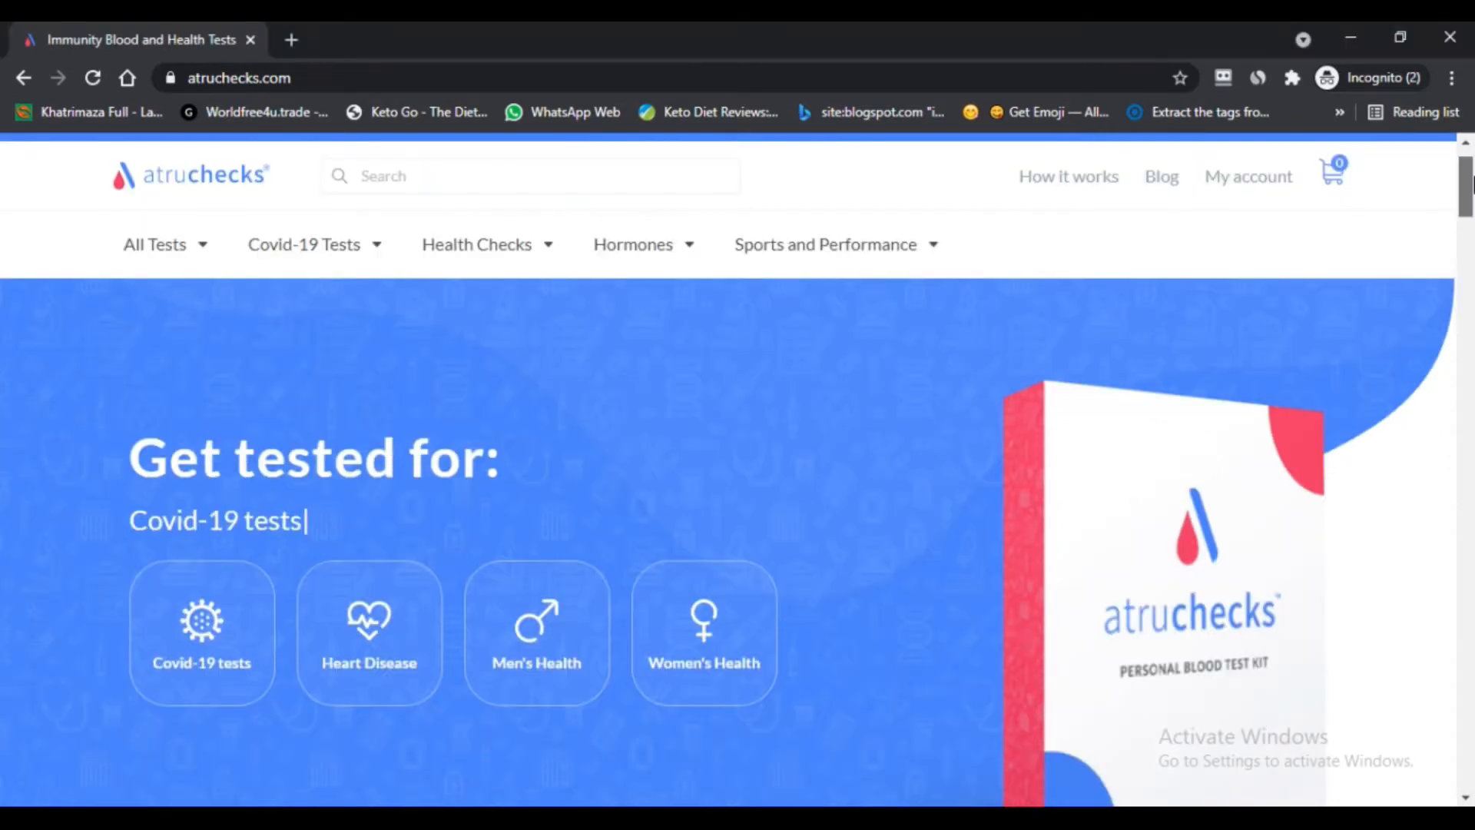
Step: Scroll the atruchecks.com homepage past the Get tested for hero to the Featured in press logos
scroll(down, 3)
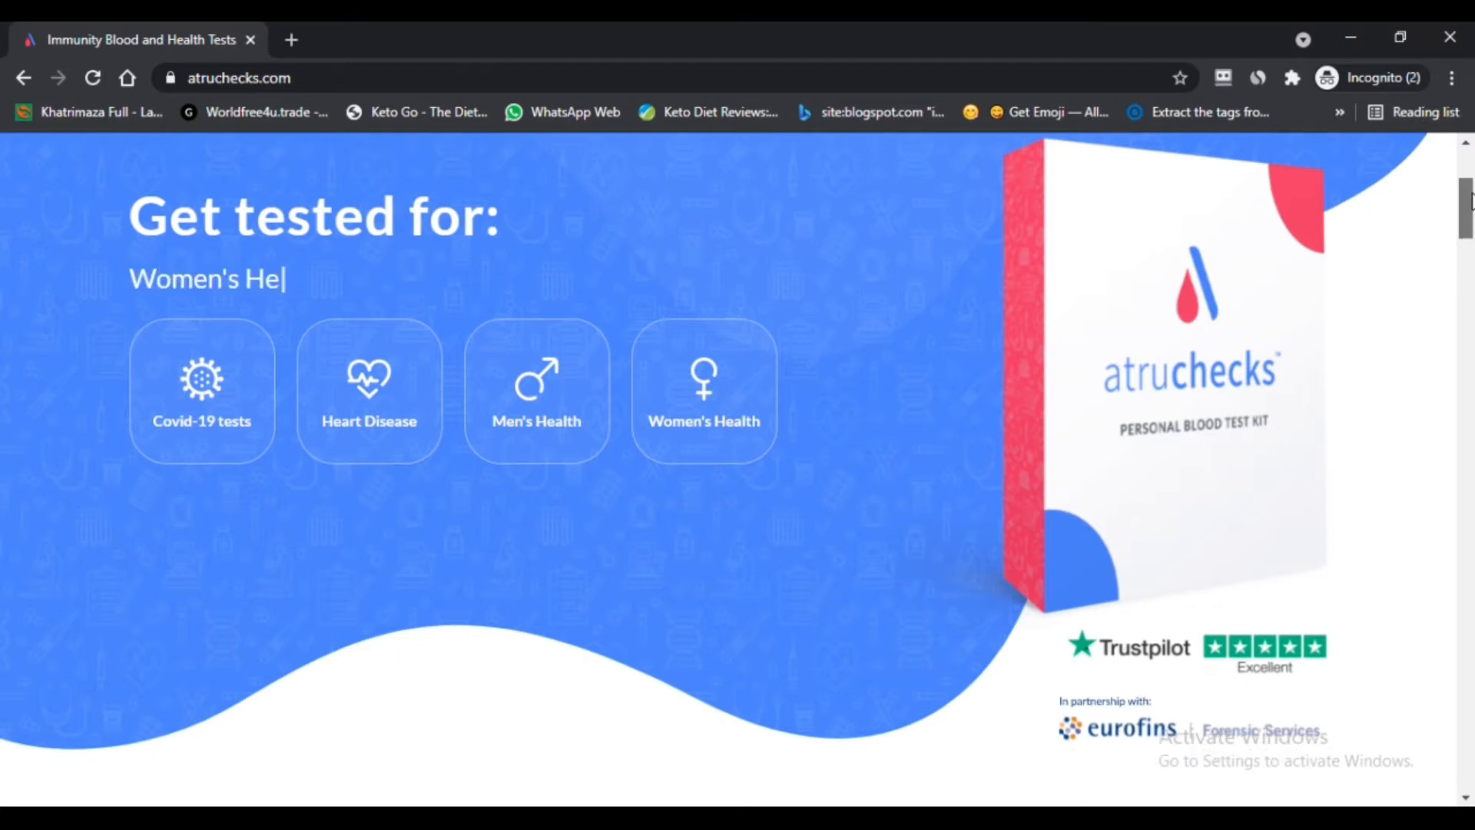
scroll(down, 3)
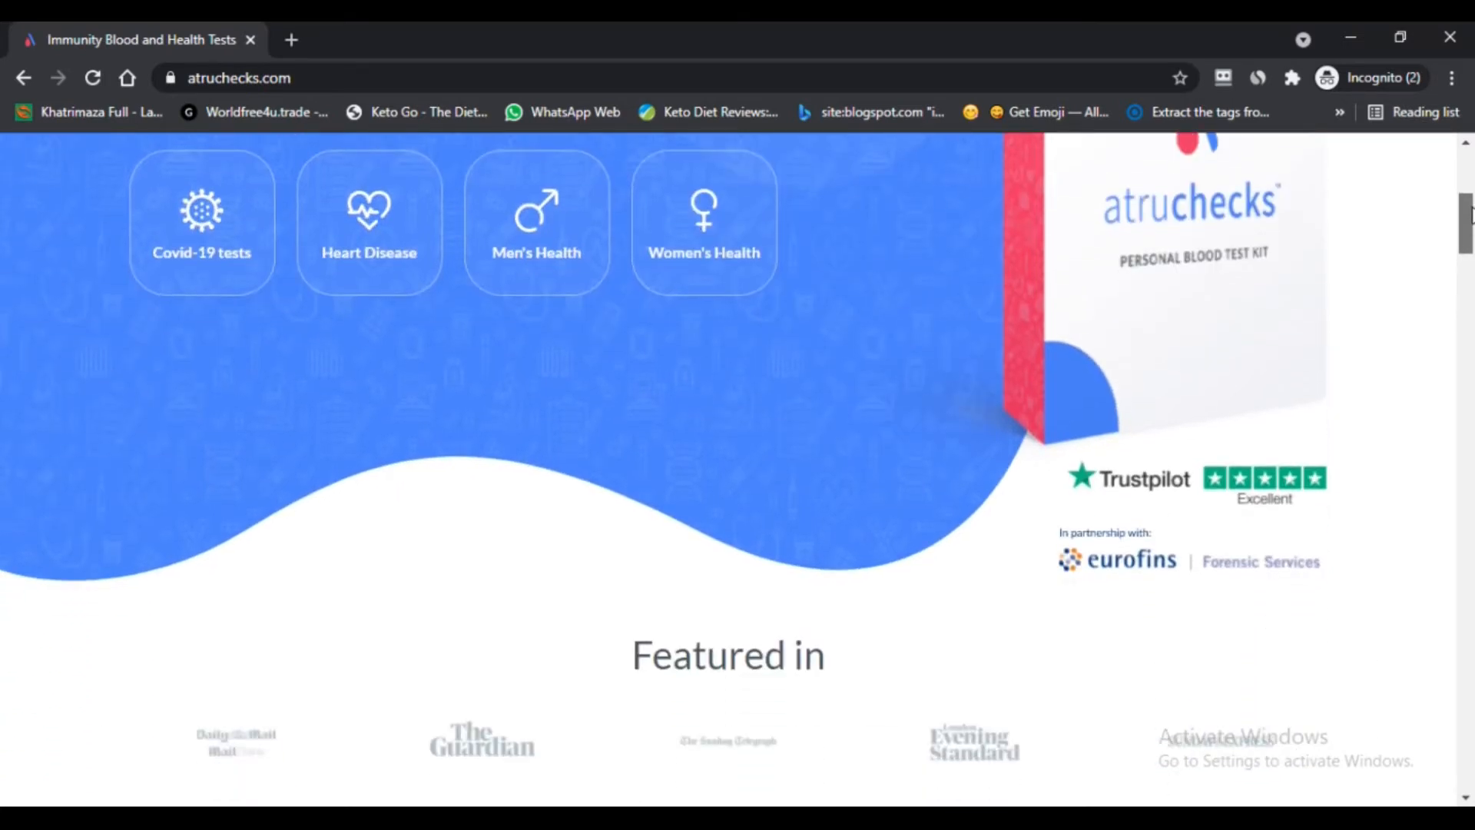
mouse_move(732, 214)
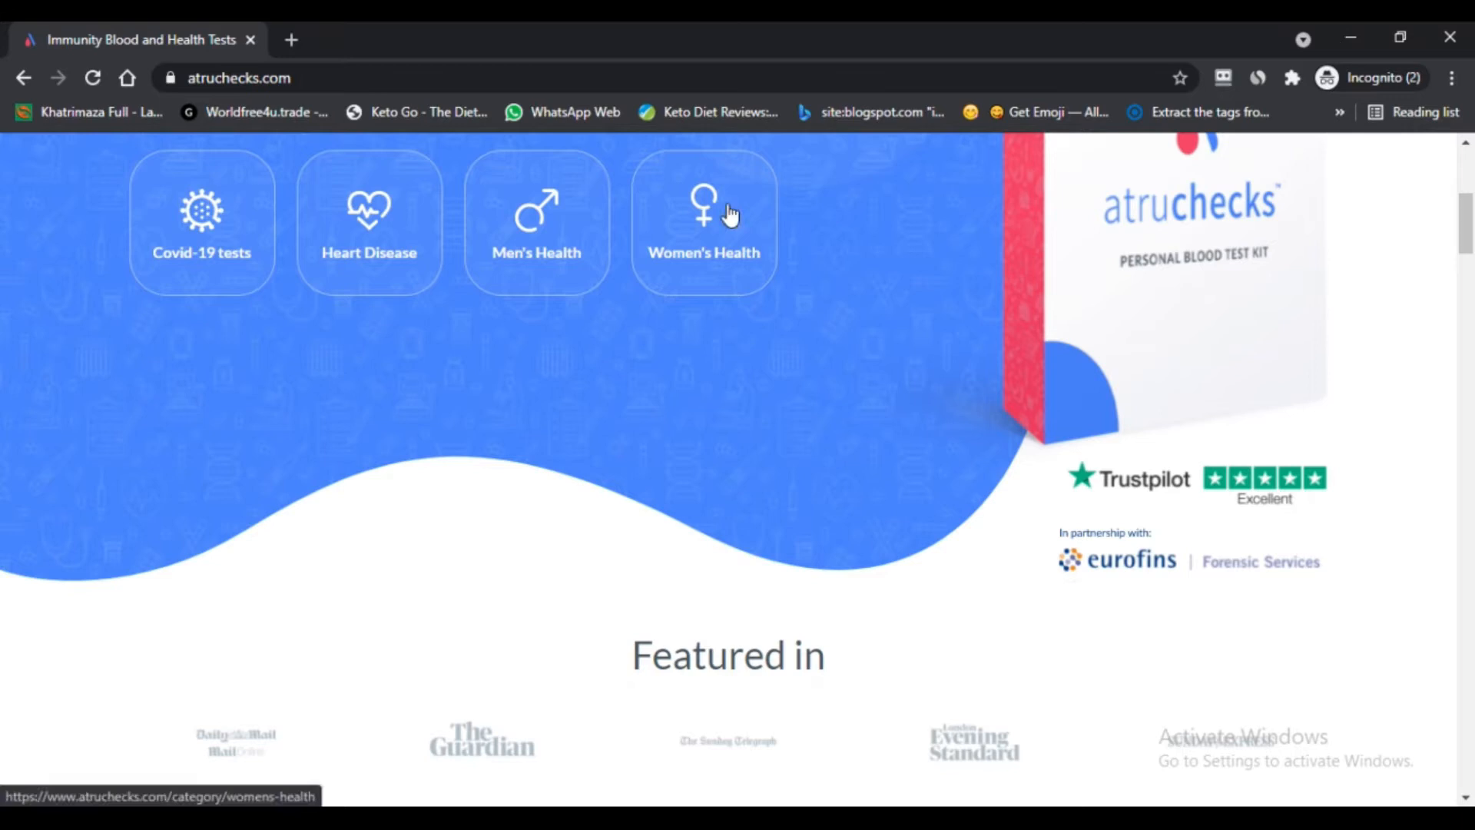
mouse_move(748, 234)
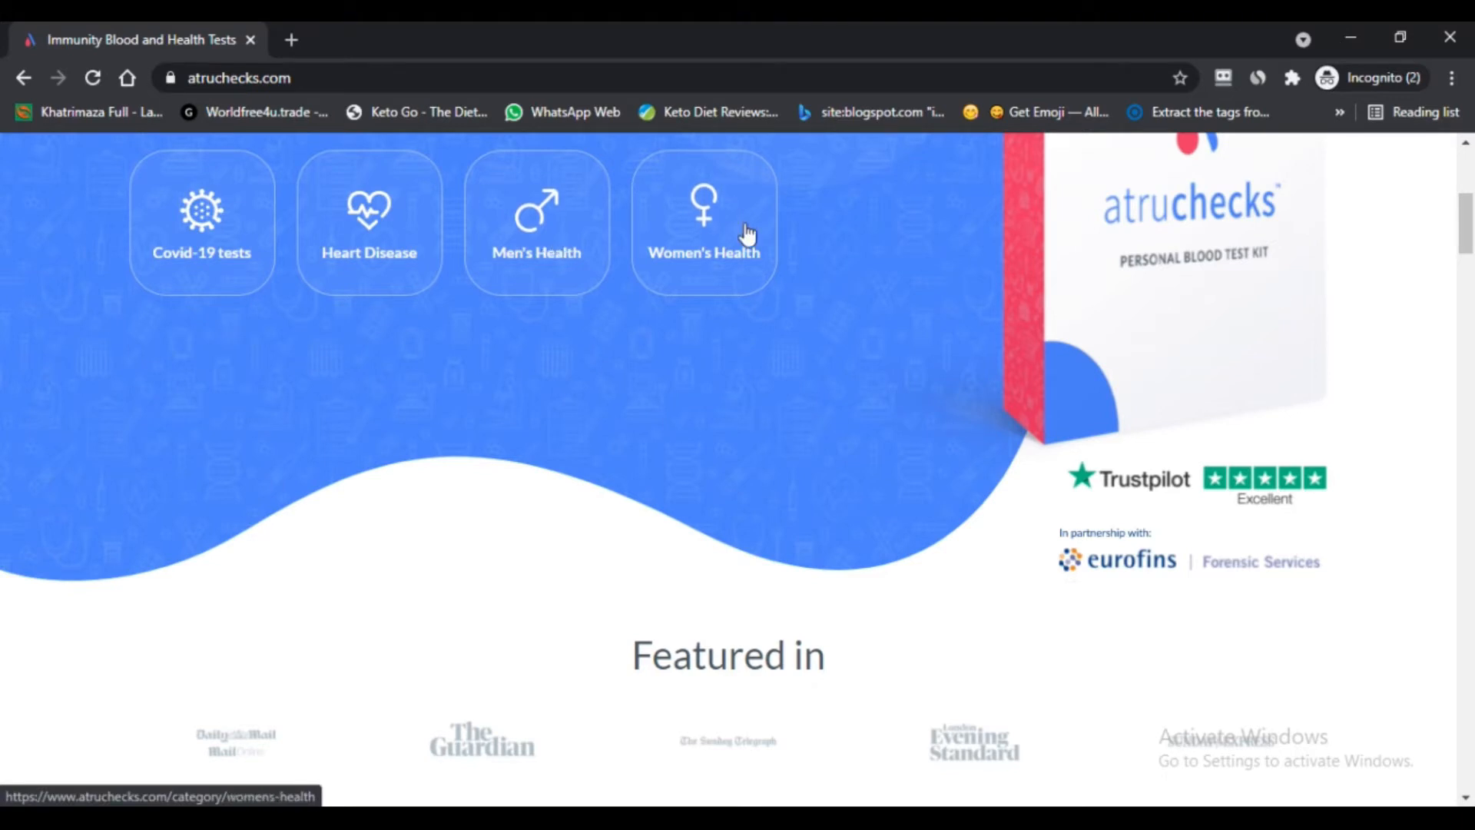
mouse_move(201, 255)
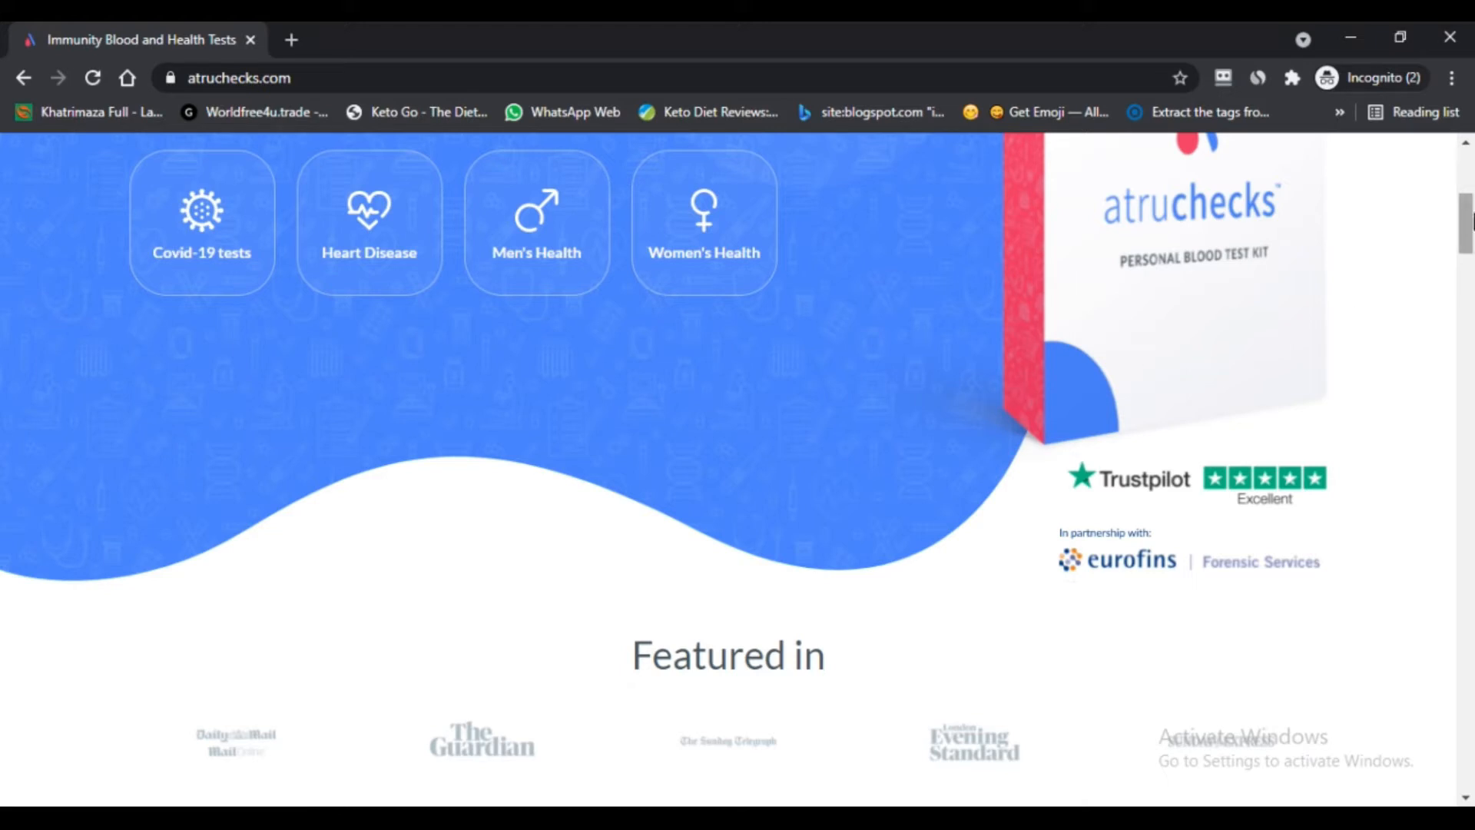
Step: Scroll past the Popular tests cards and View all tests button to Easy and affordable
scroll(down, 3)
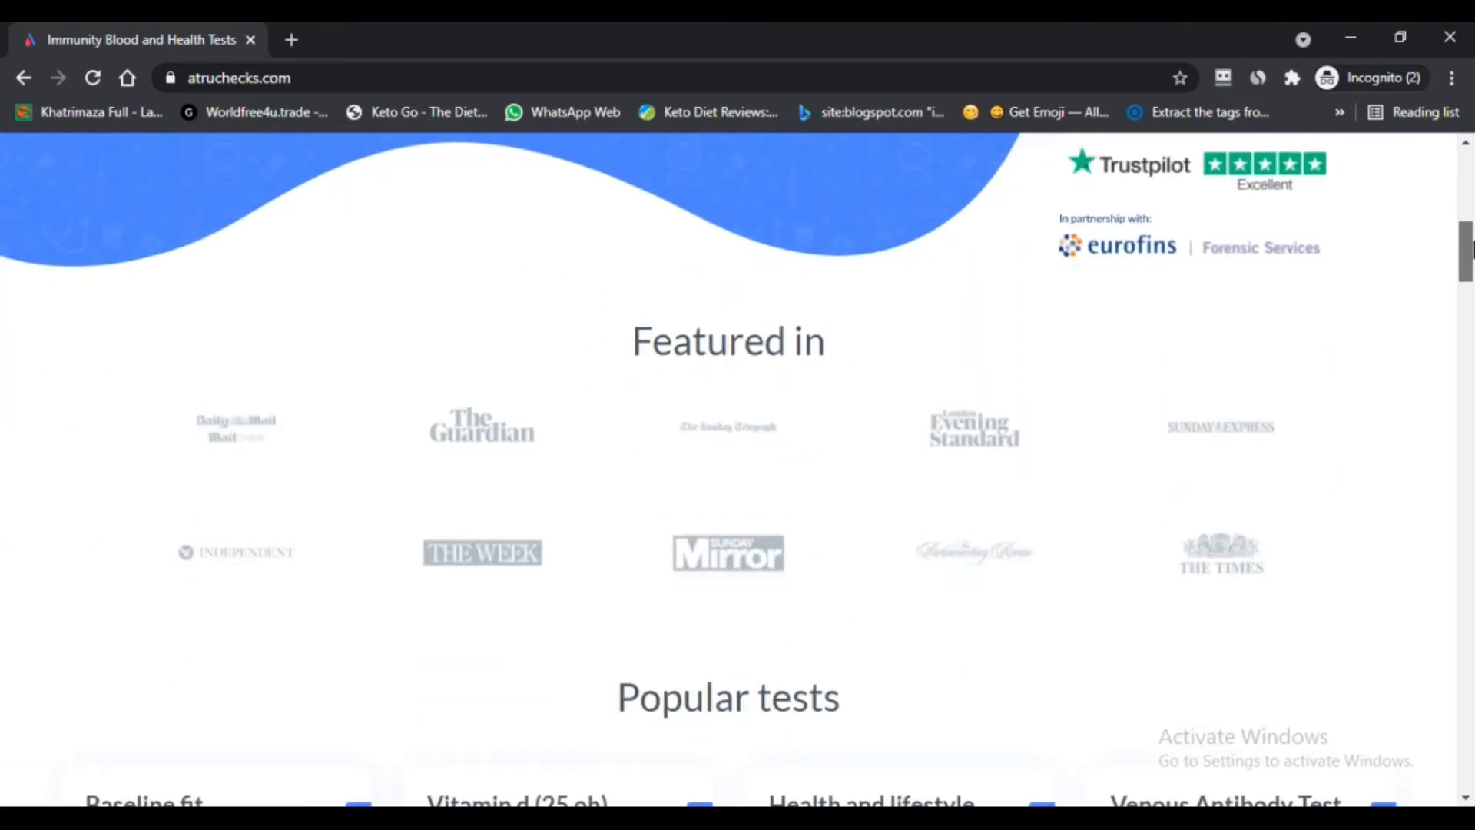
scroll(down, 3)
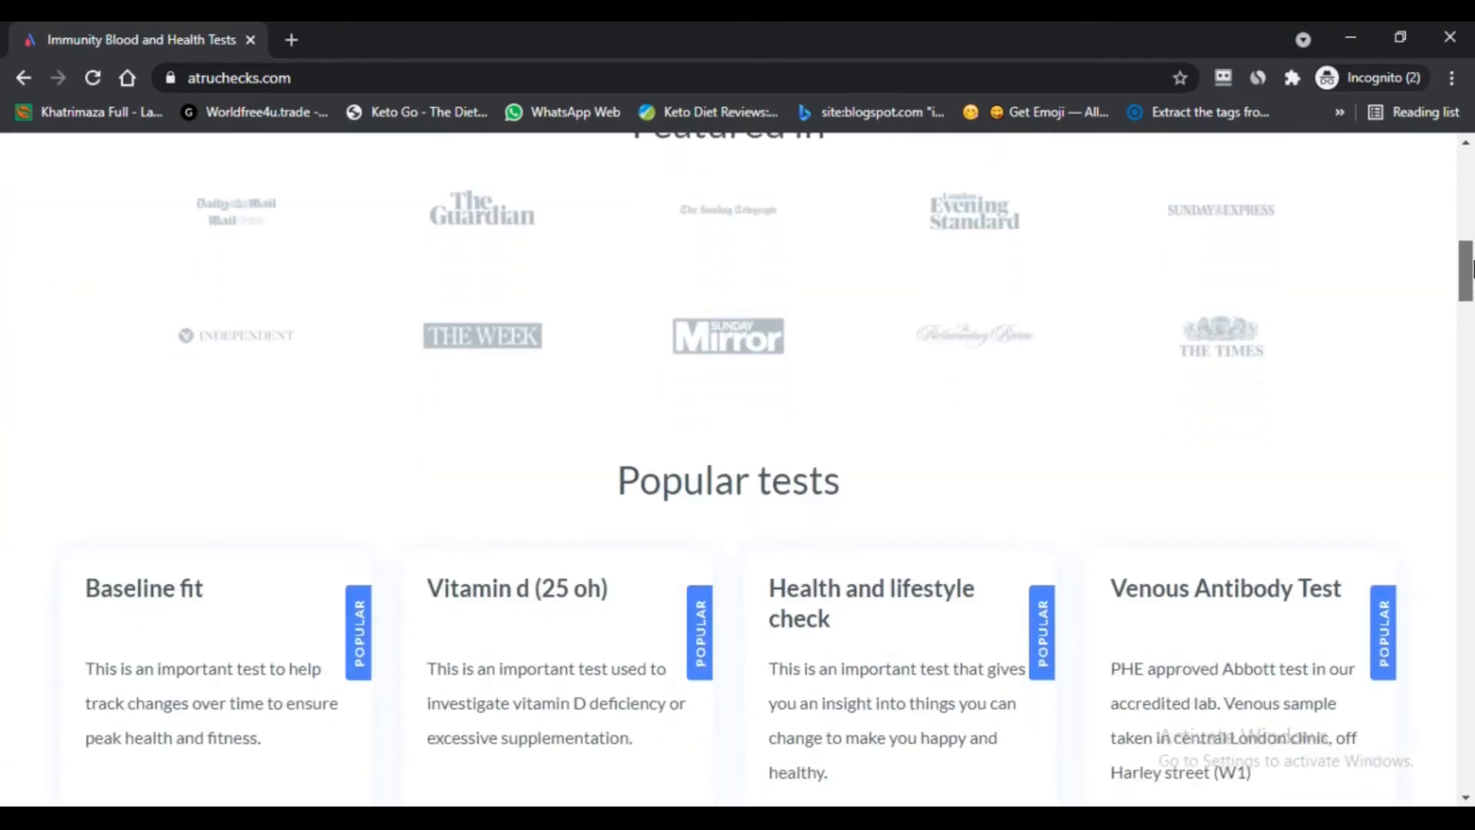
scroll(down, 3)
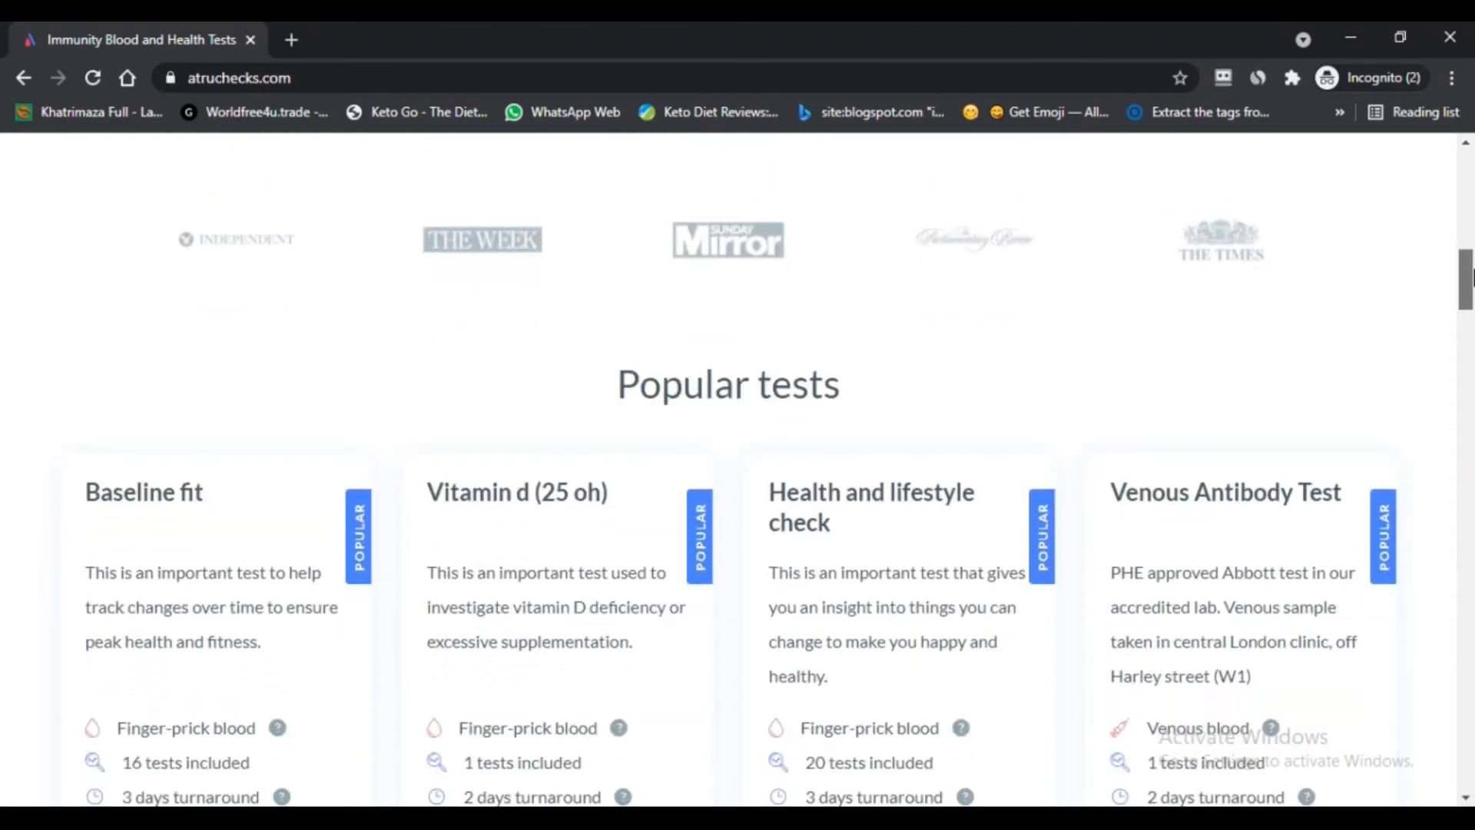
scroll(down, 3)
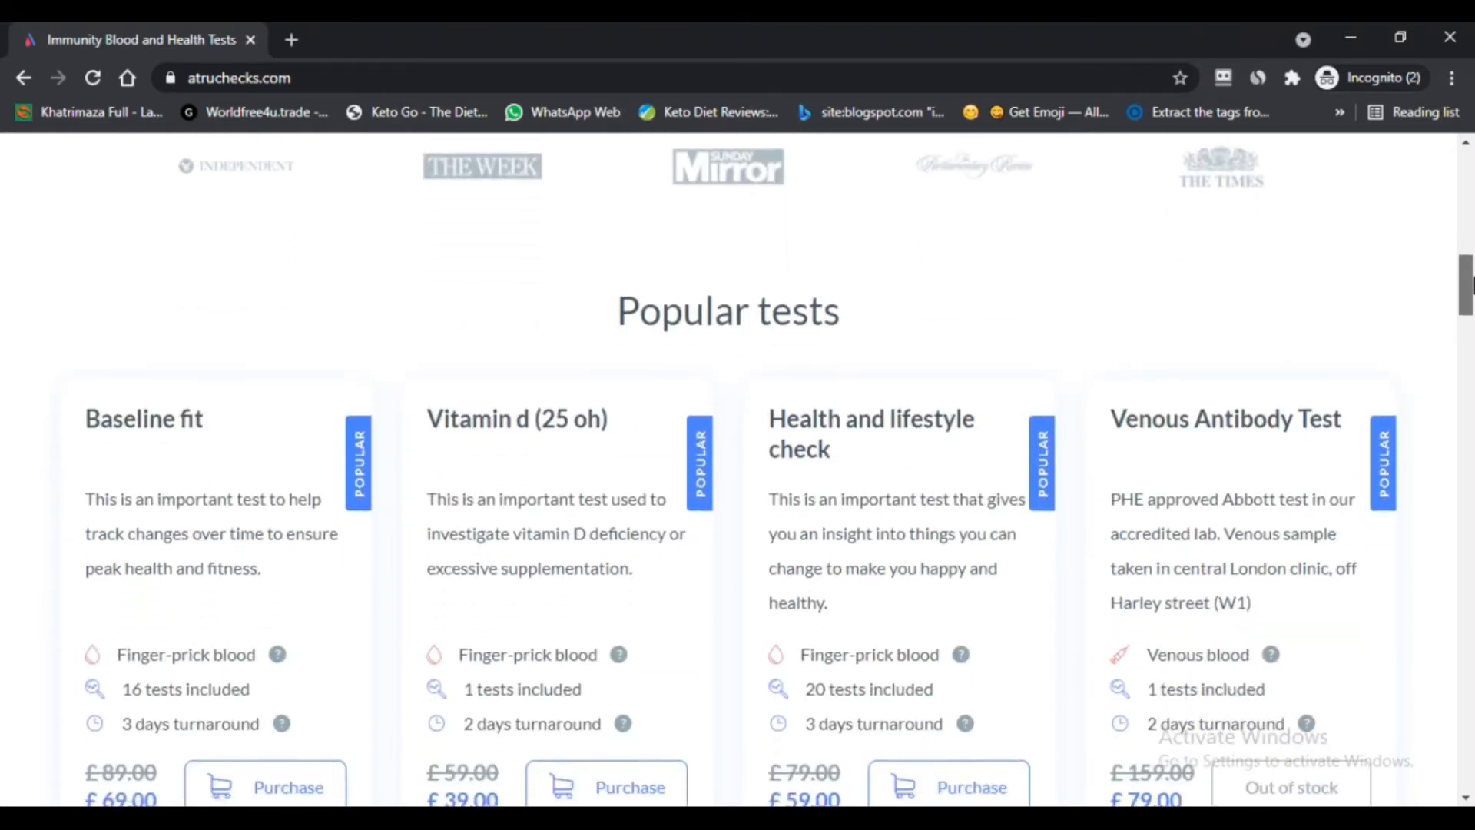
scroll(down, 3)
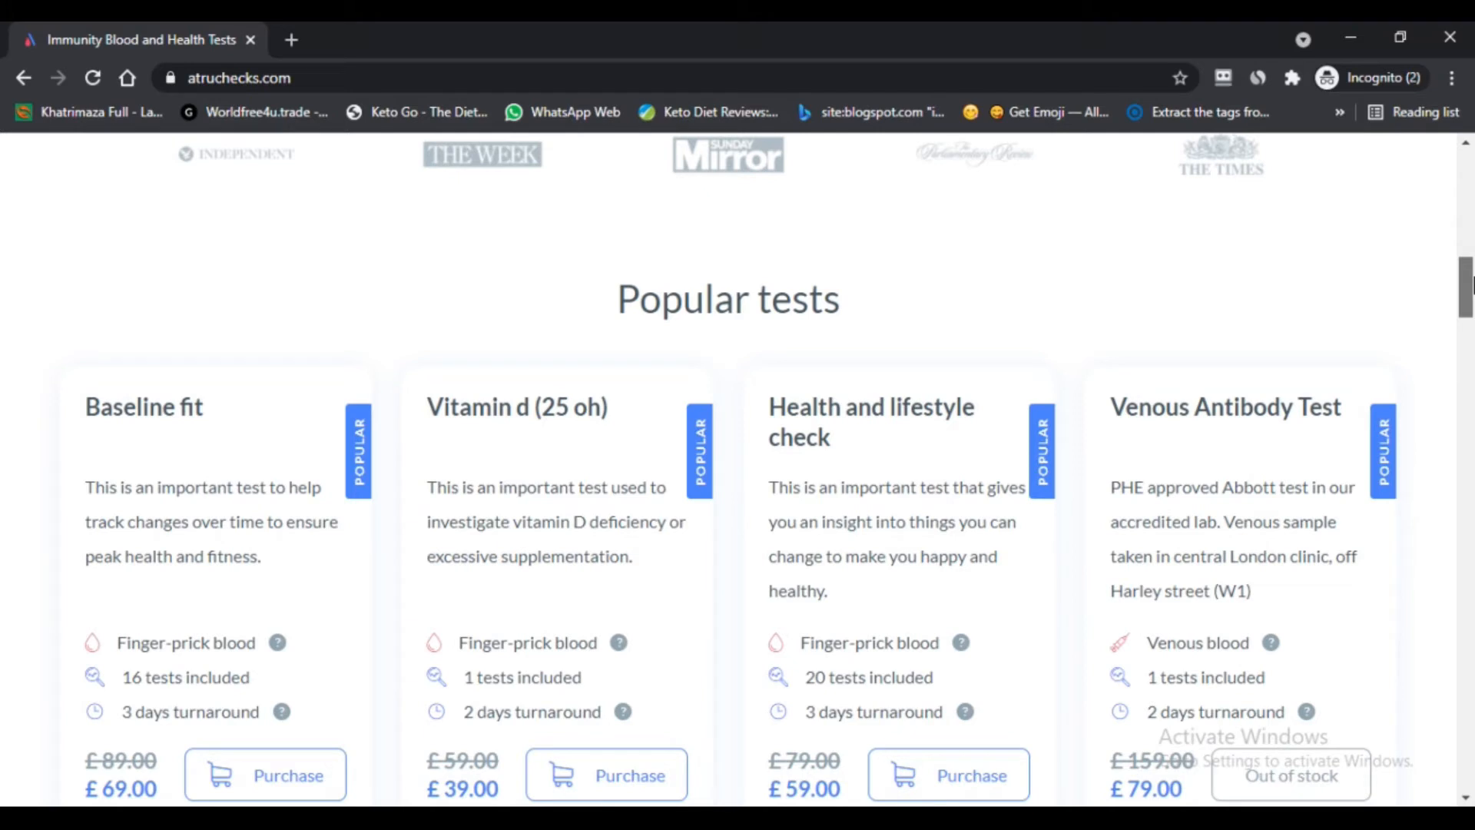
scroll(down, 3)
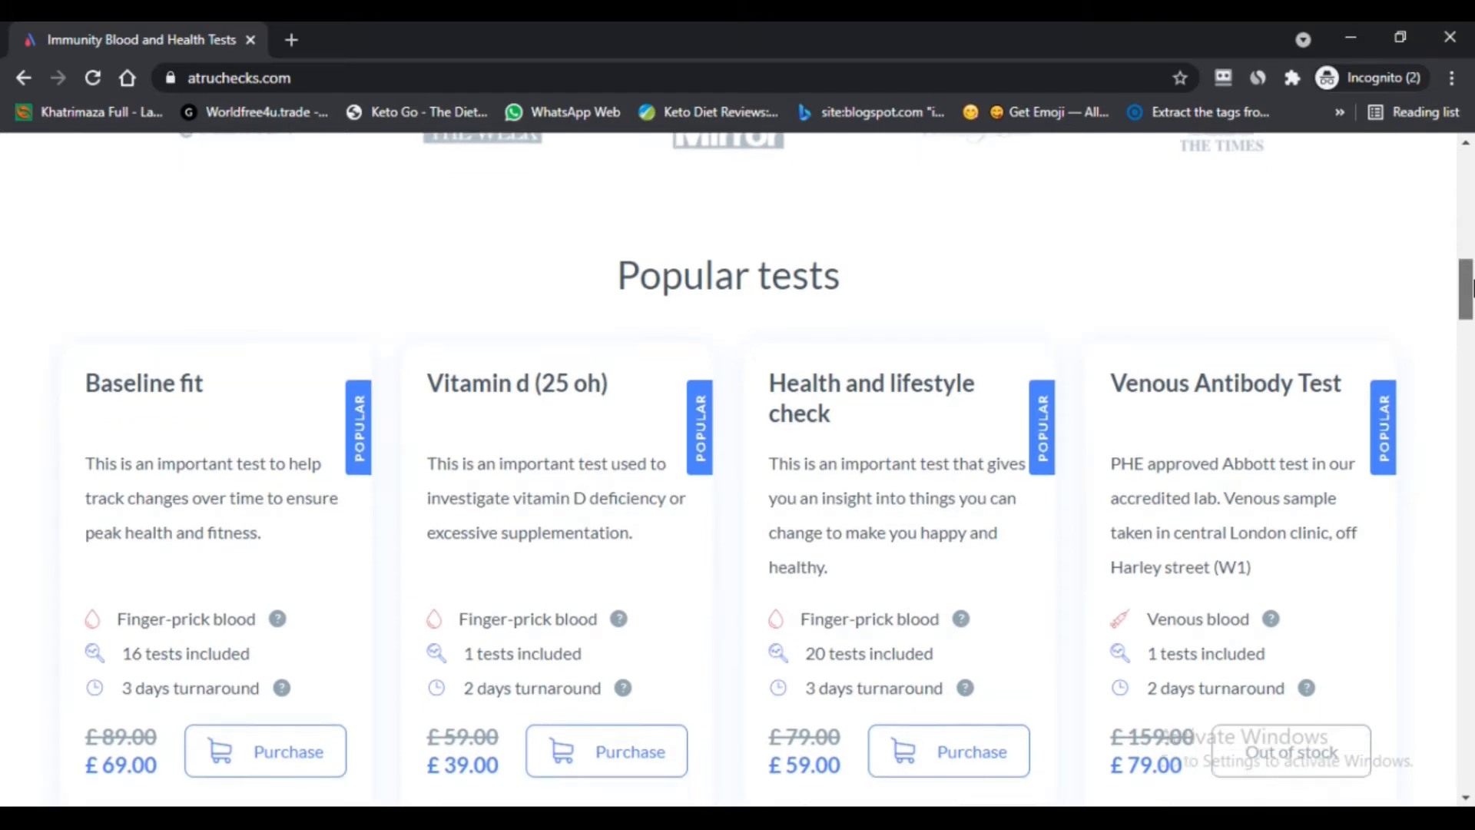
scroll(down, 3)
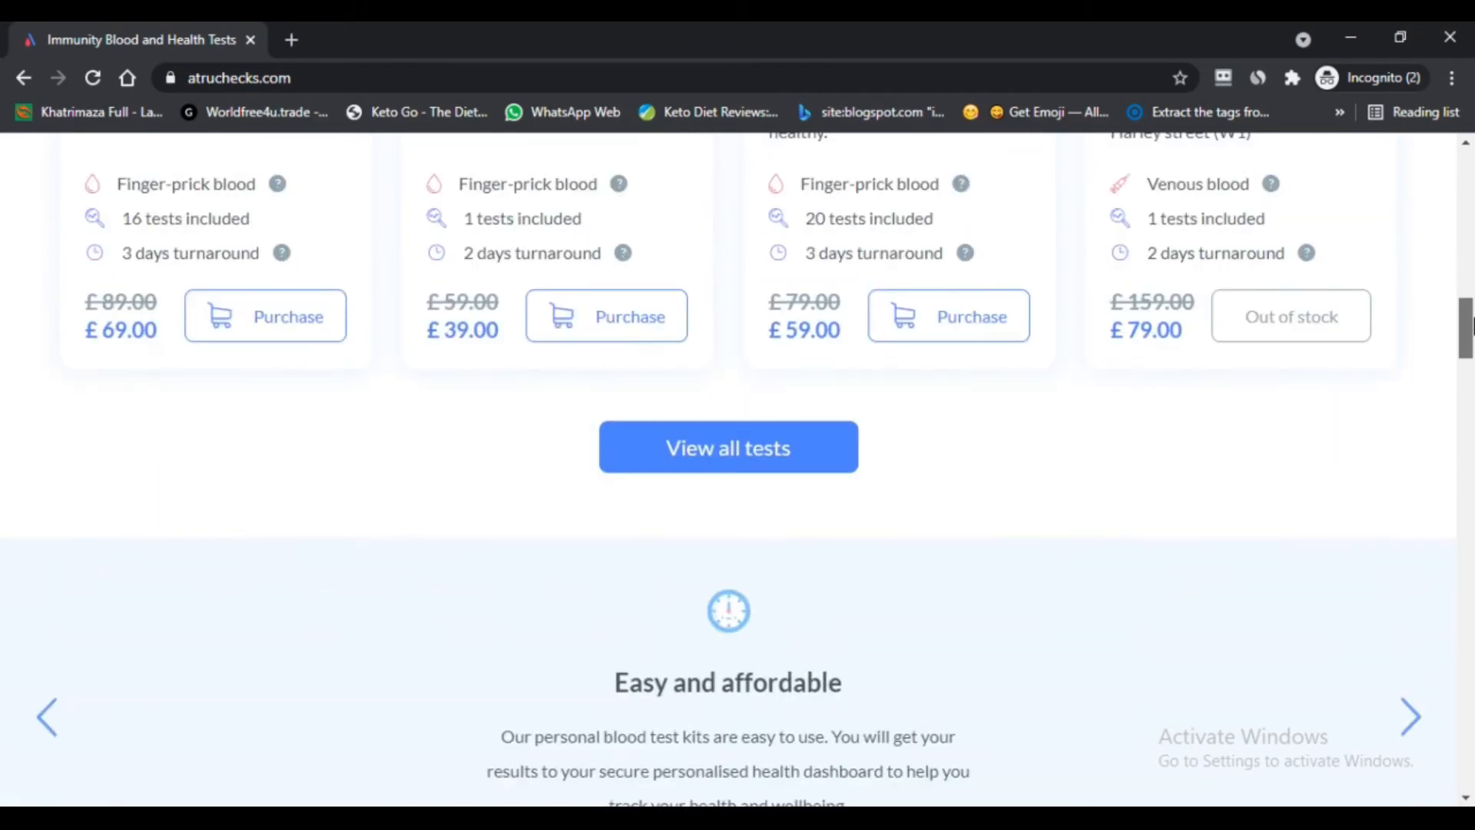
scroll(down, 3)
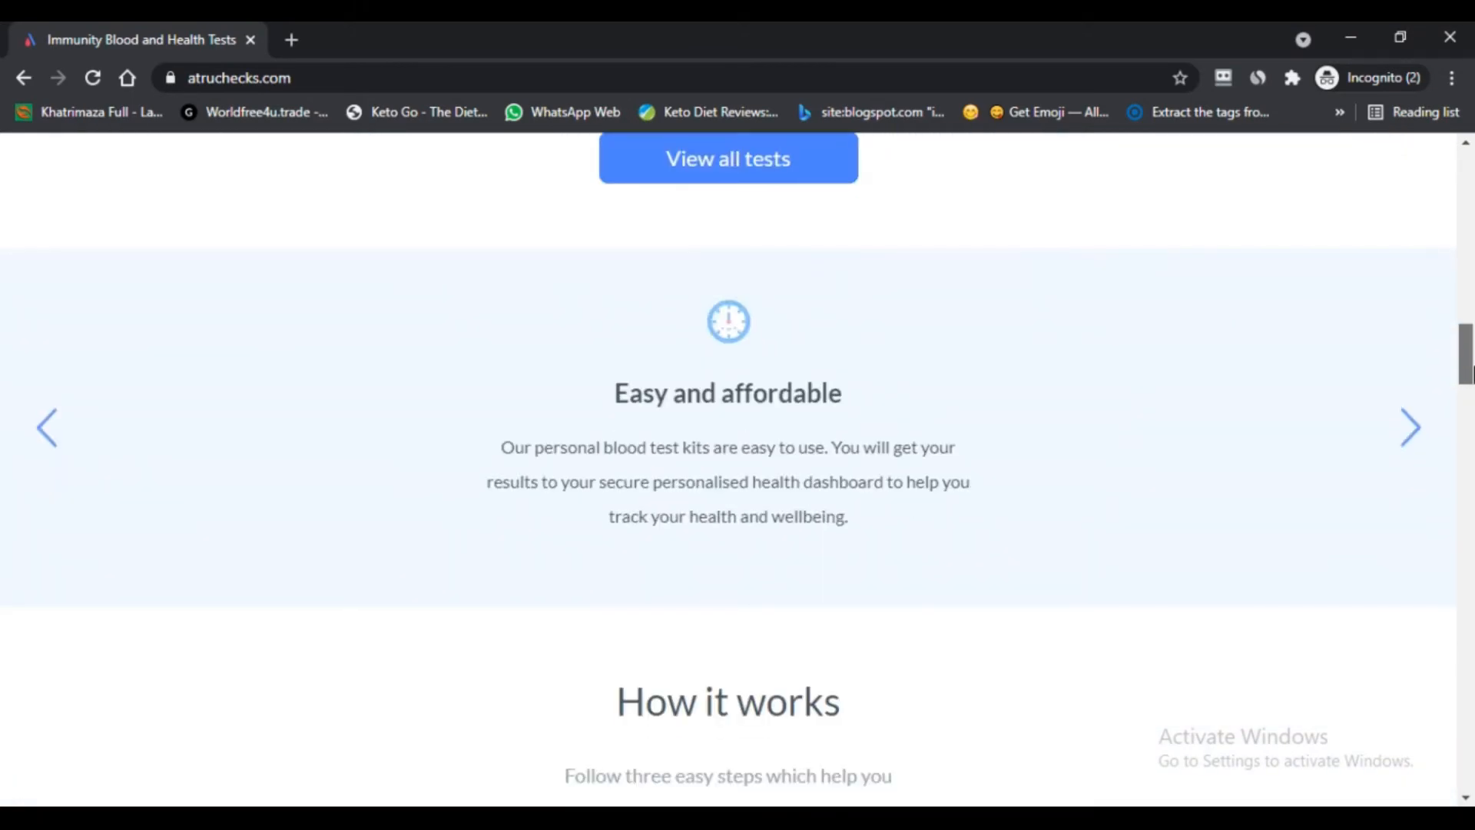
scroll(down, 3)
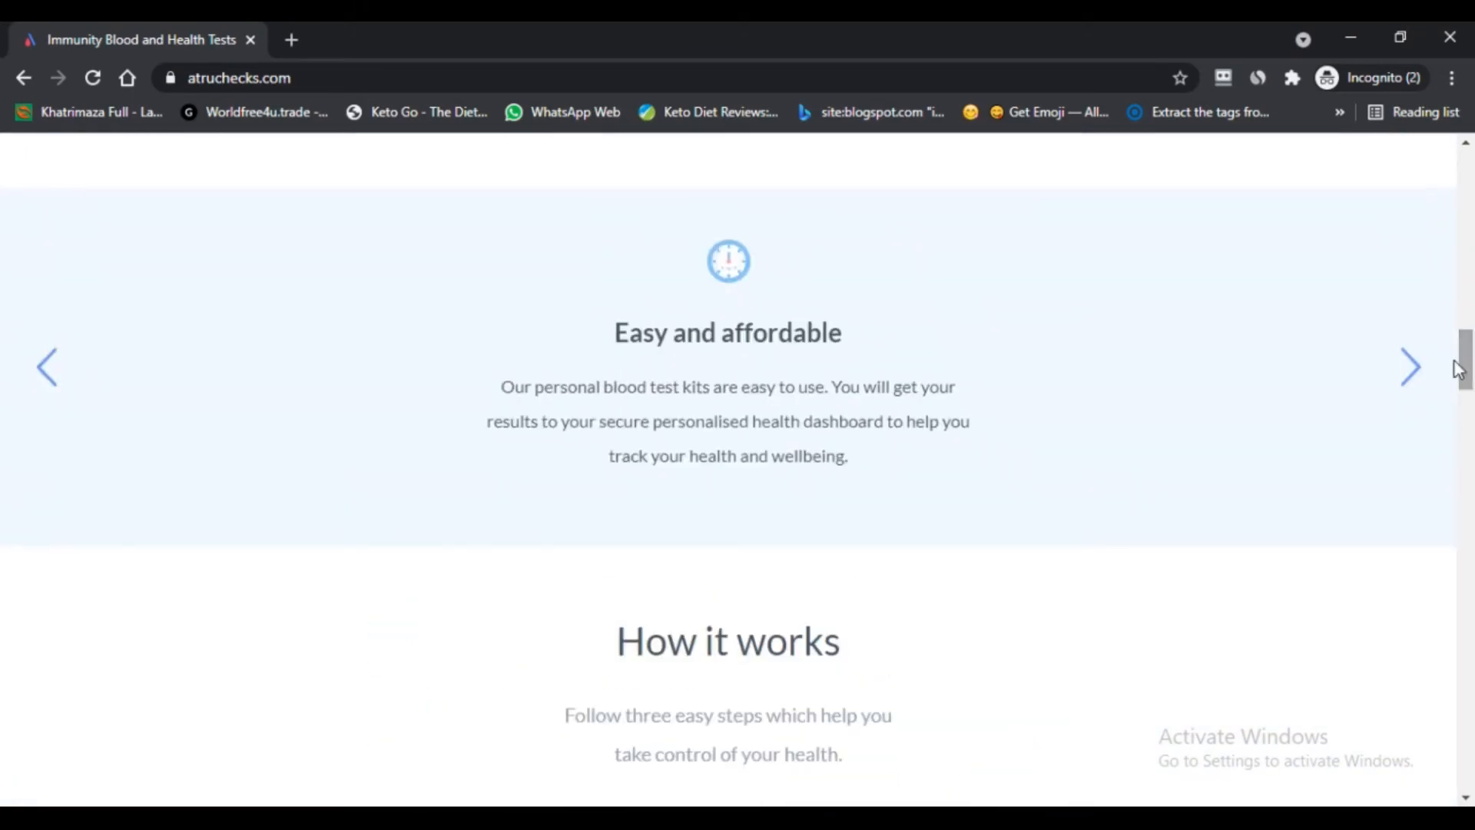
click(1411, 368)
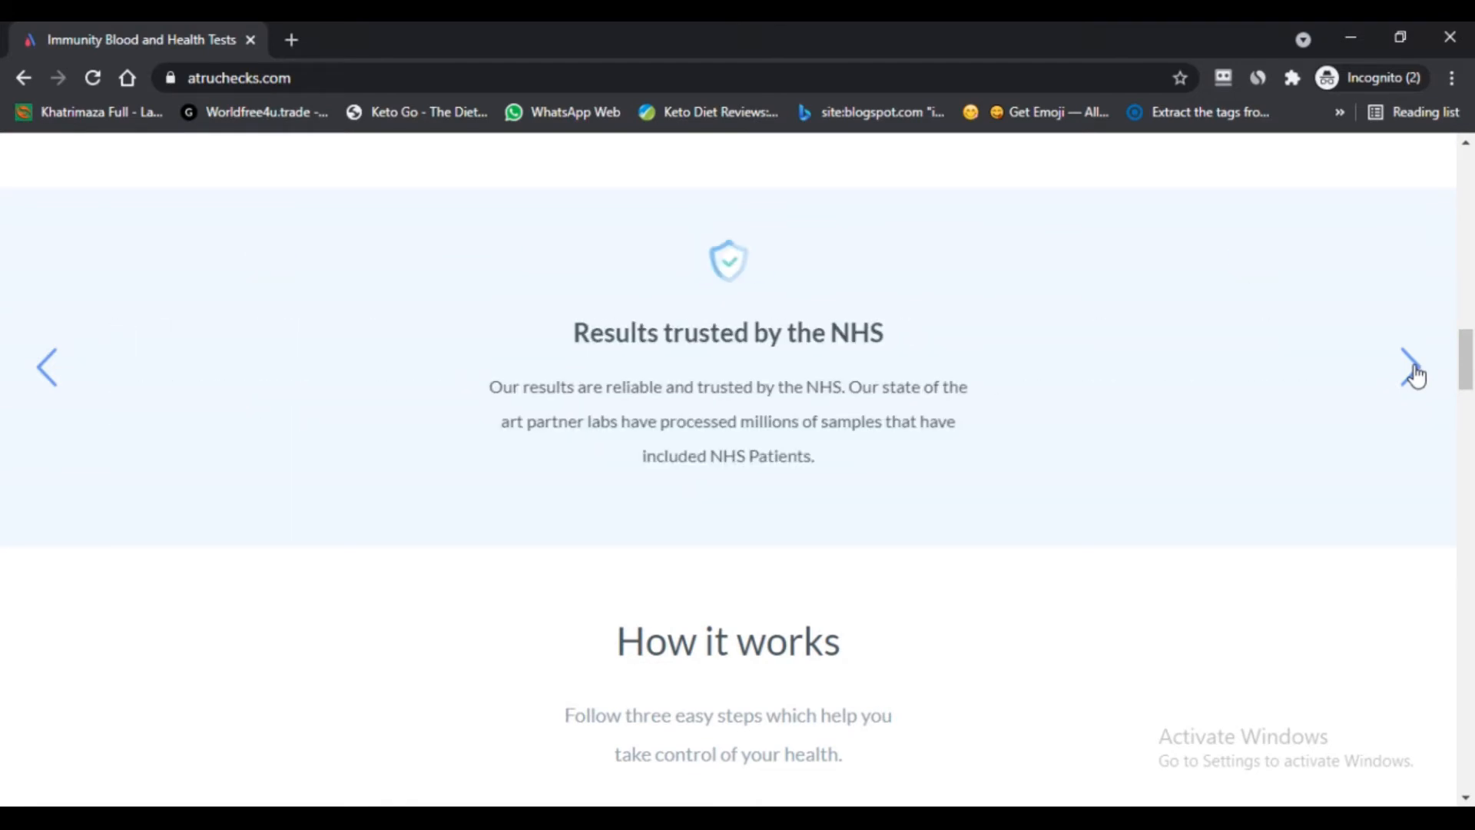
click(1409, 367)
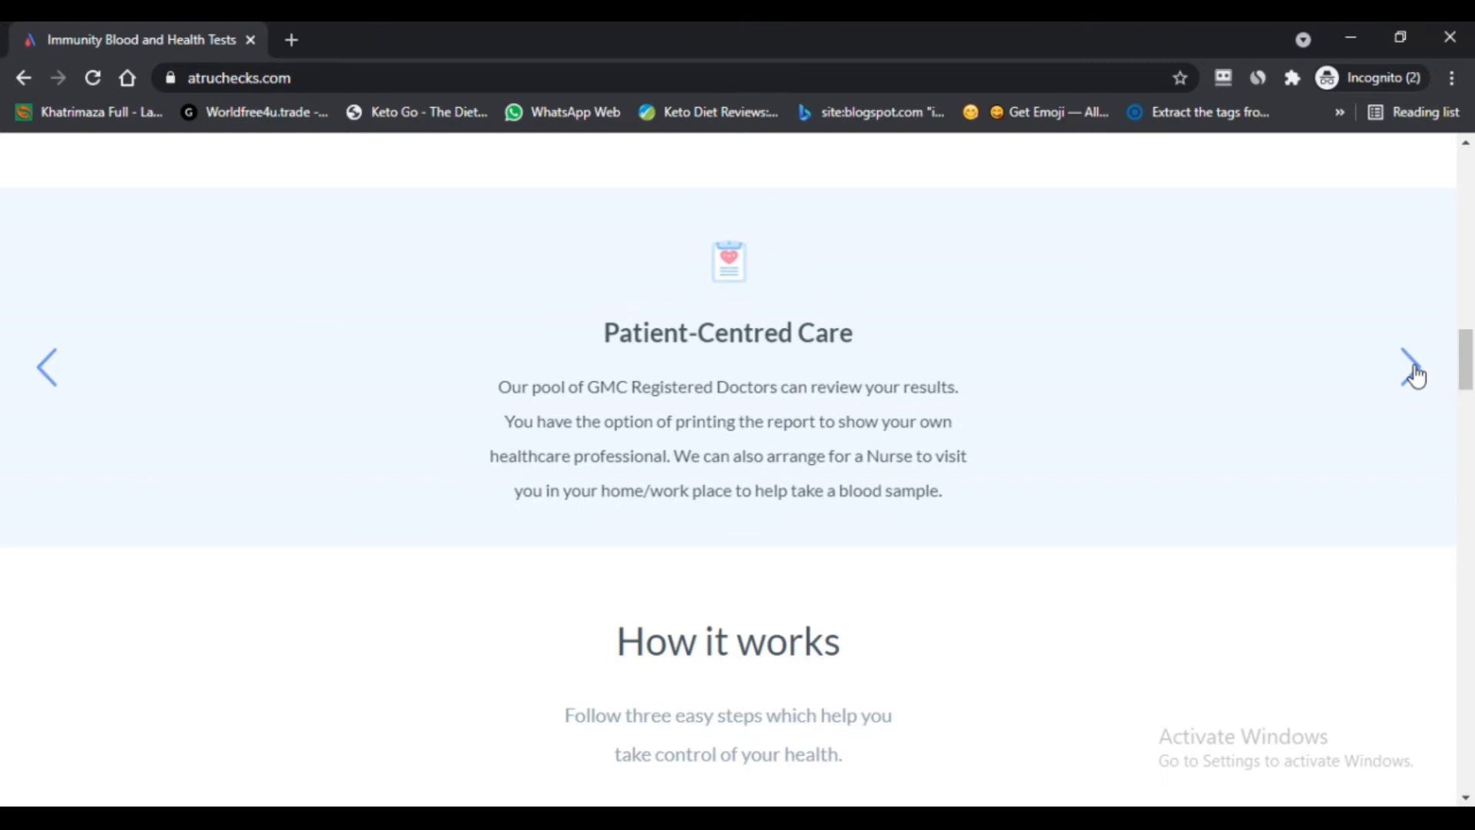
click(1408, 367)
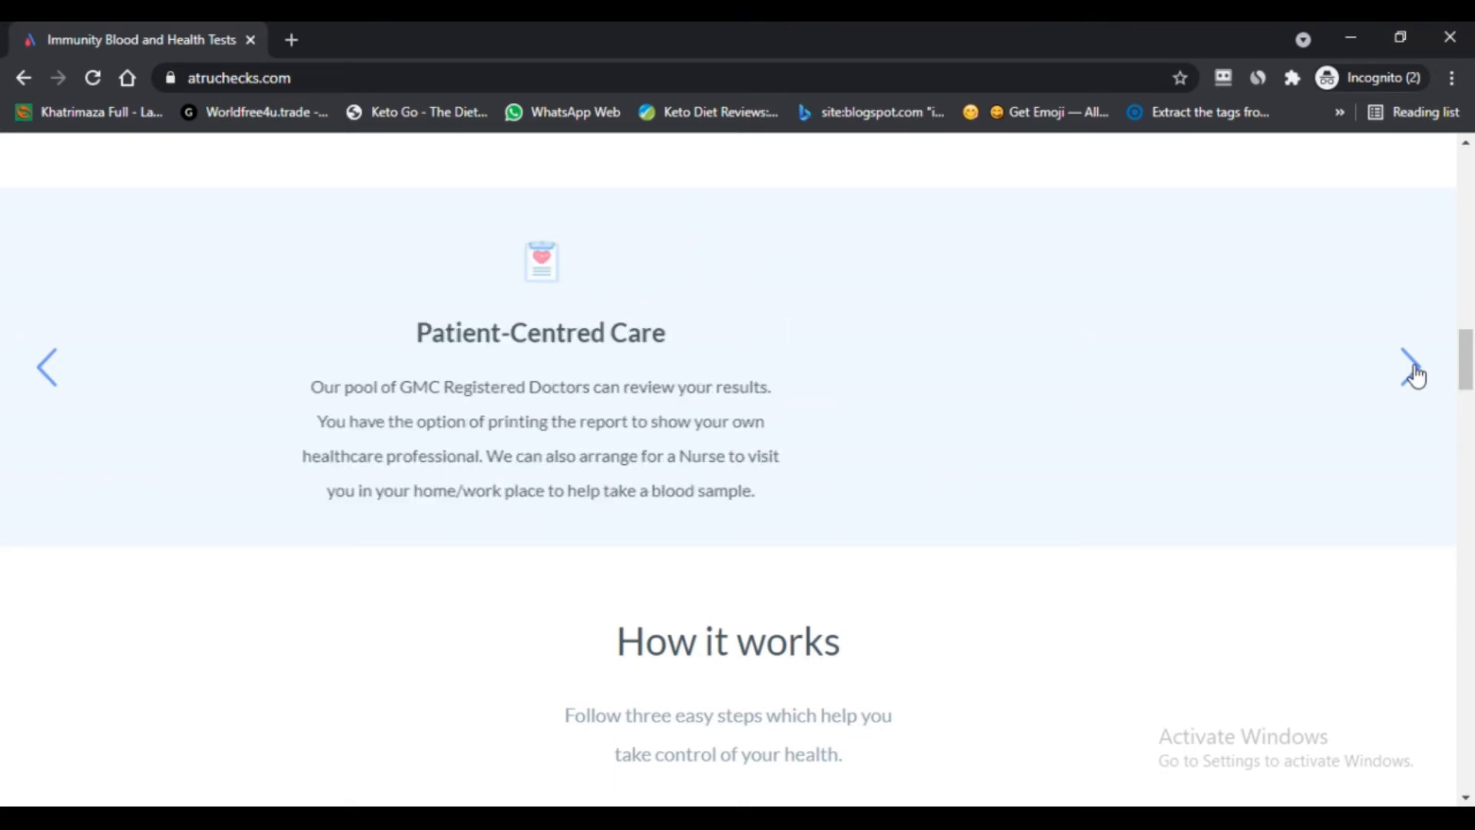
click(1409, 368)
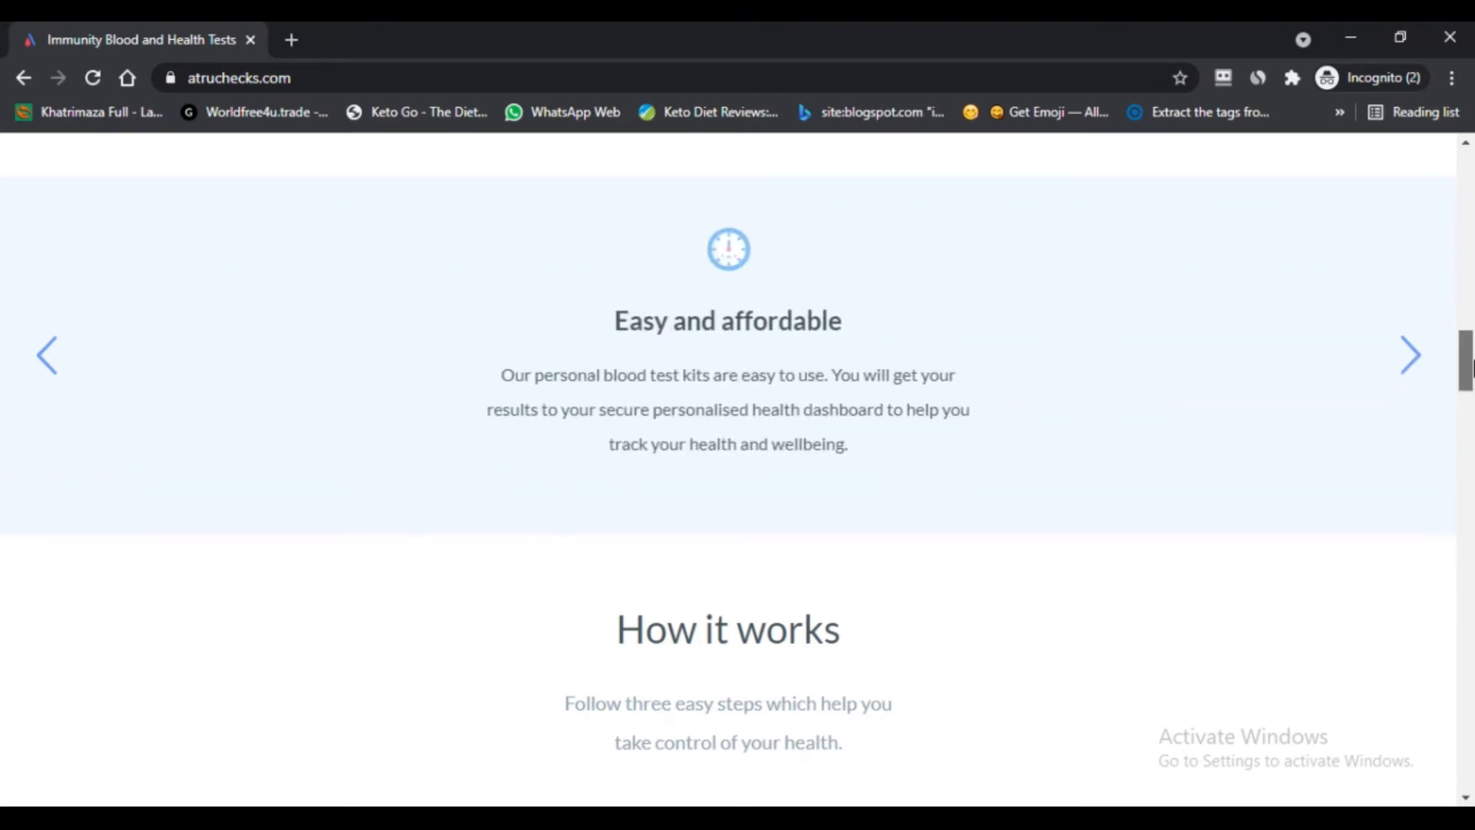
Step: Scroll through How it works and How to collect your blood, then back up toward the hero banner
scroll(down, 3)
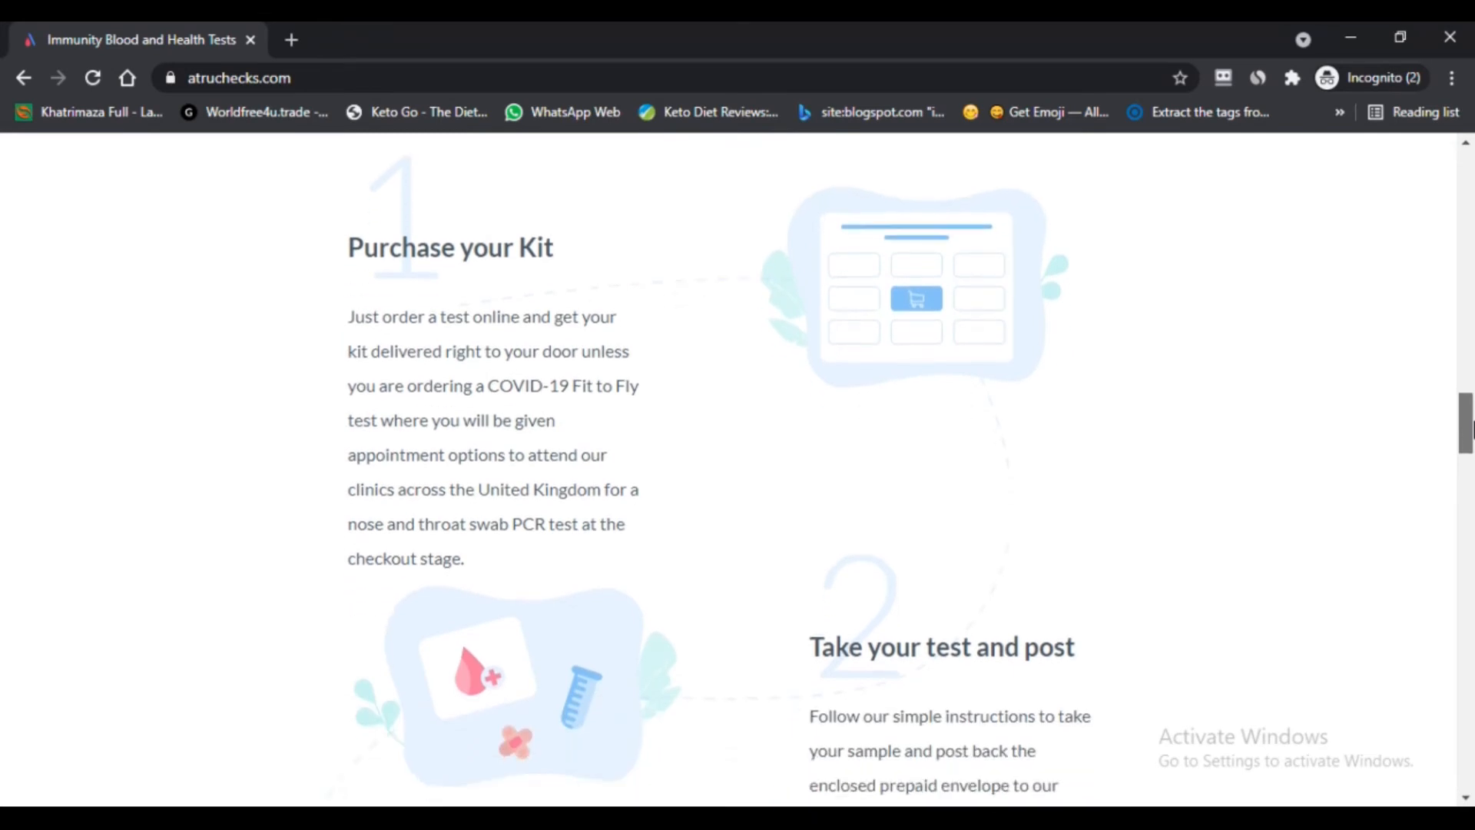
scroll(down, 3)
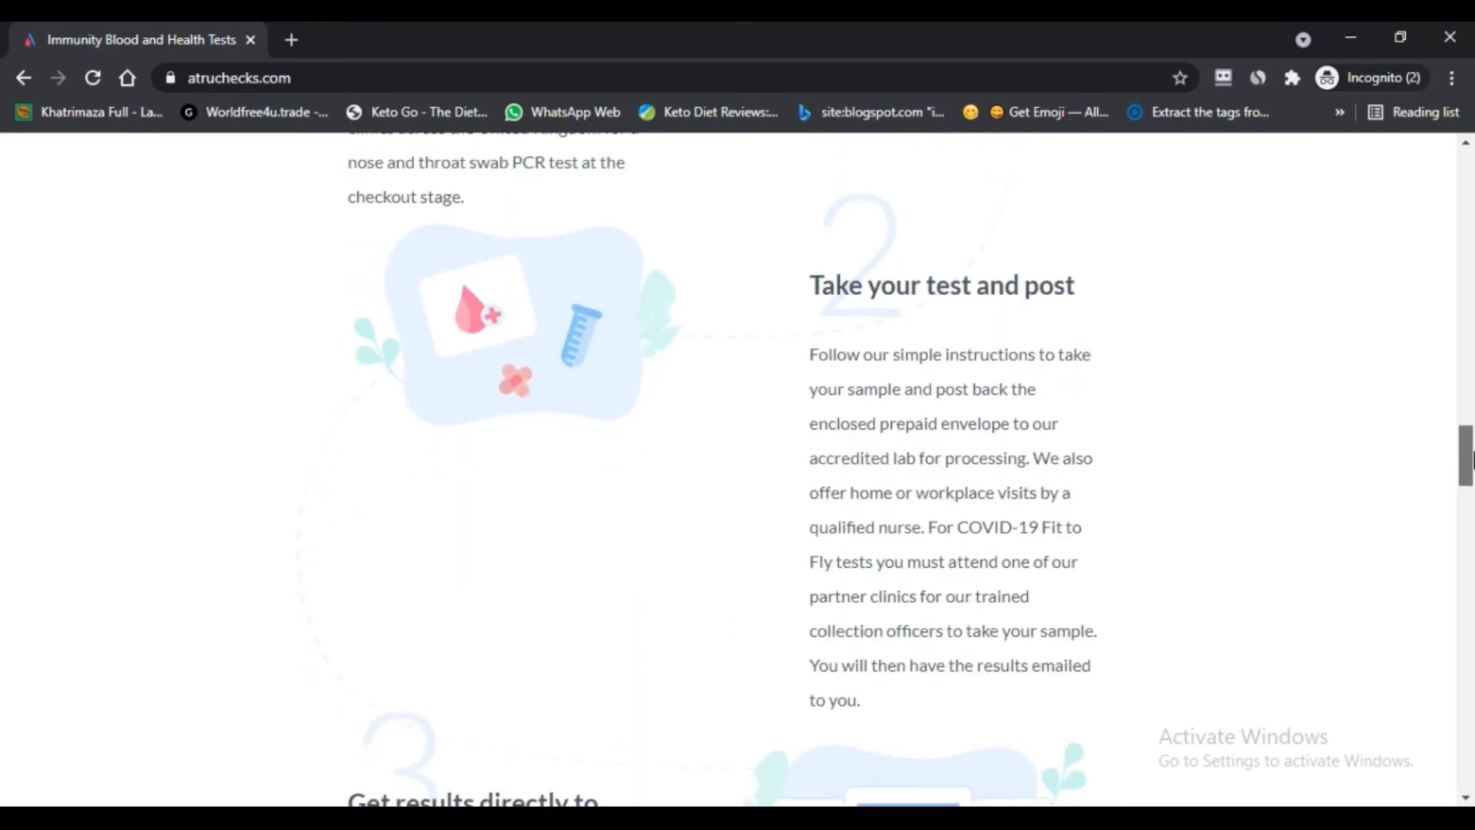
scroll(down, 3)
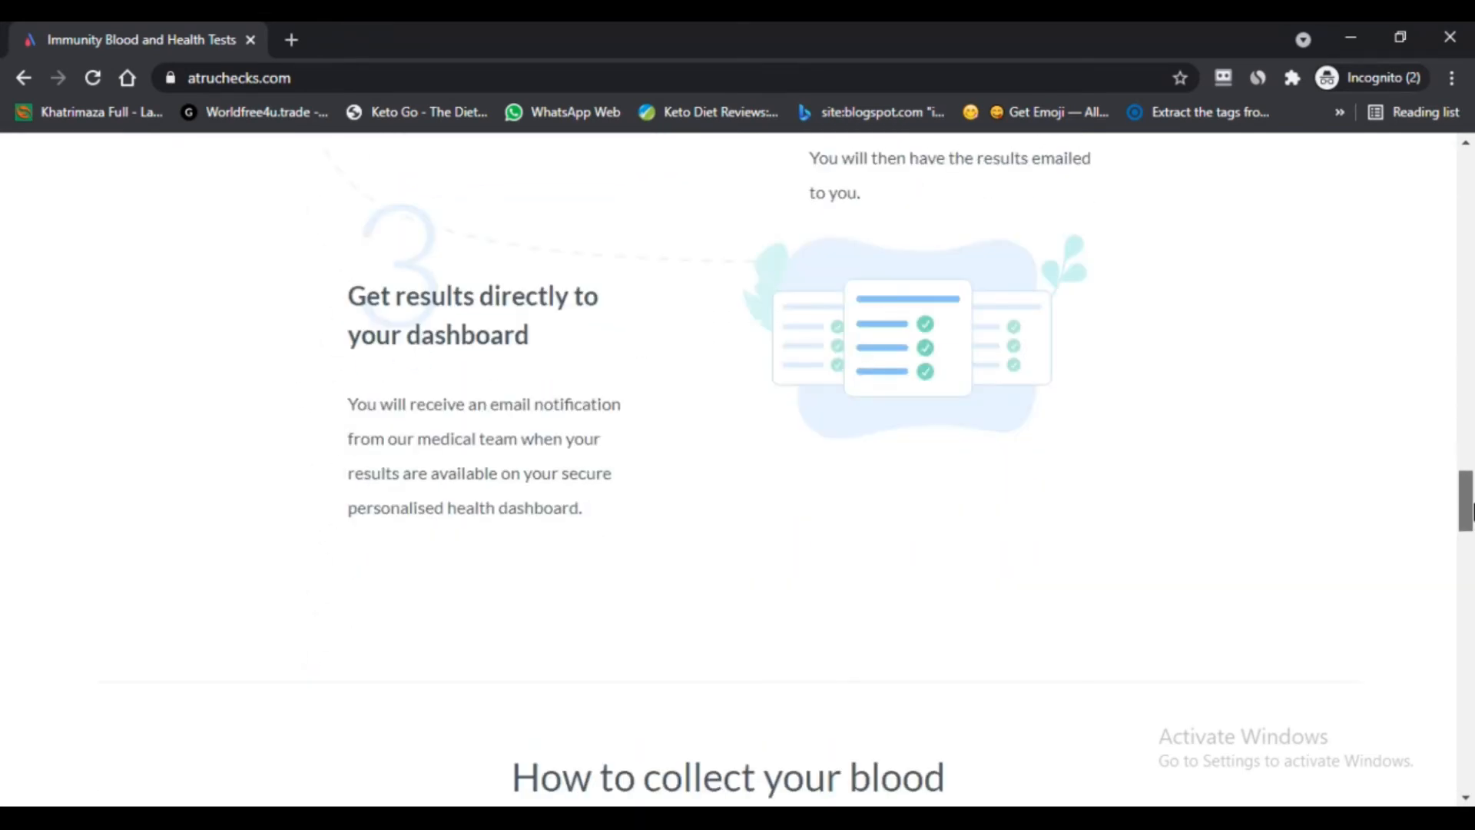
scroll(down, 3)
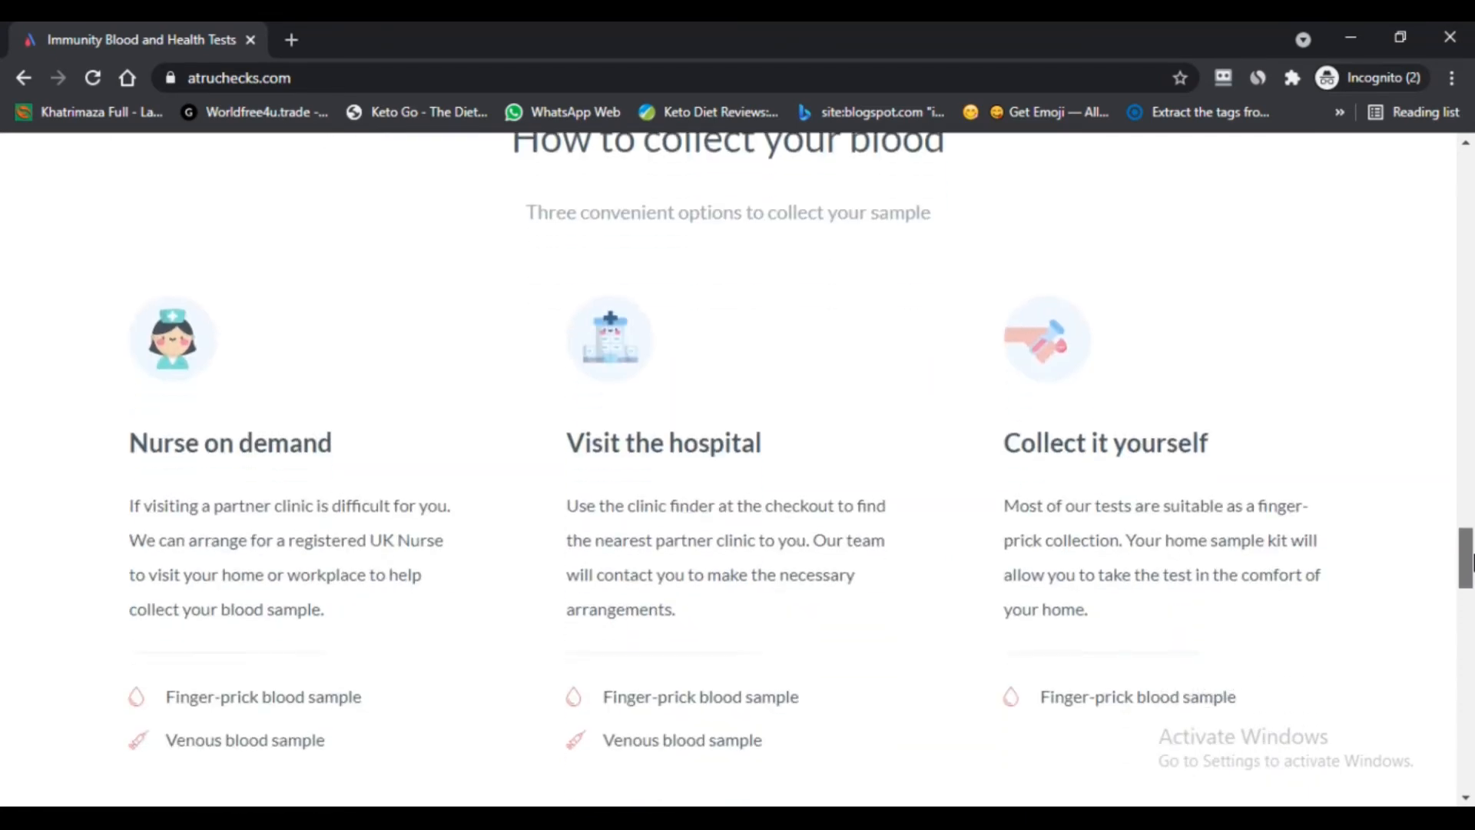
scroll(down, 3)
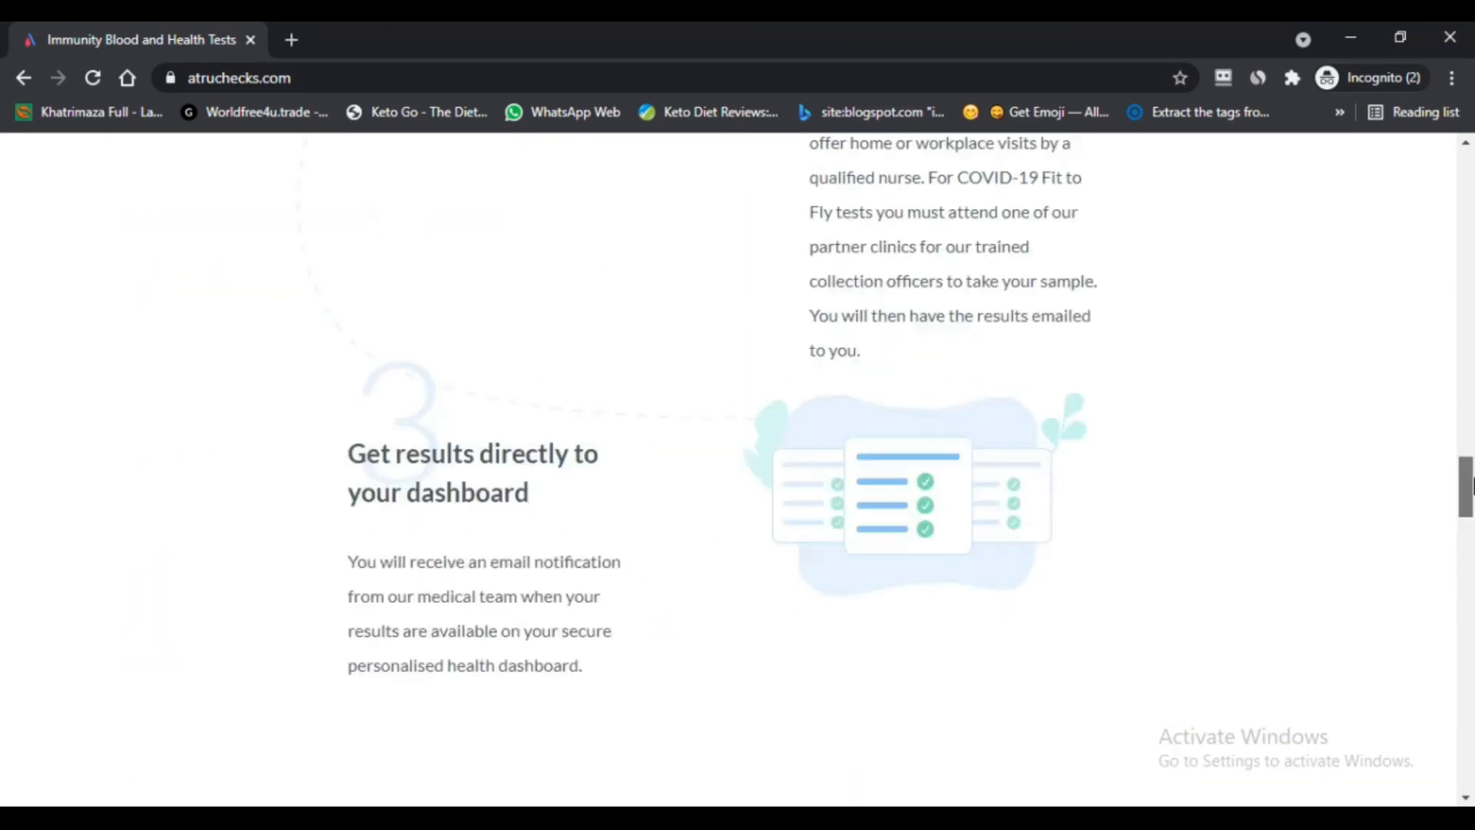
scroll(up, 3)
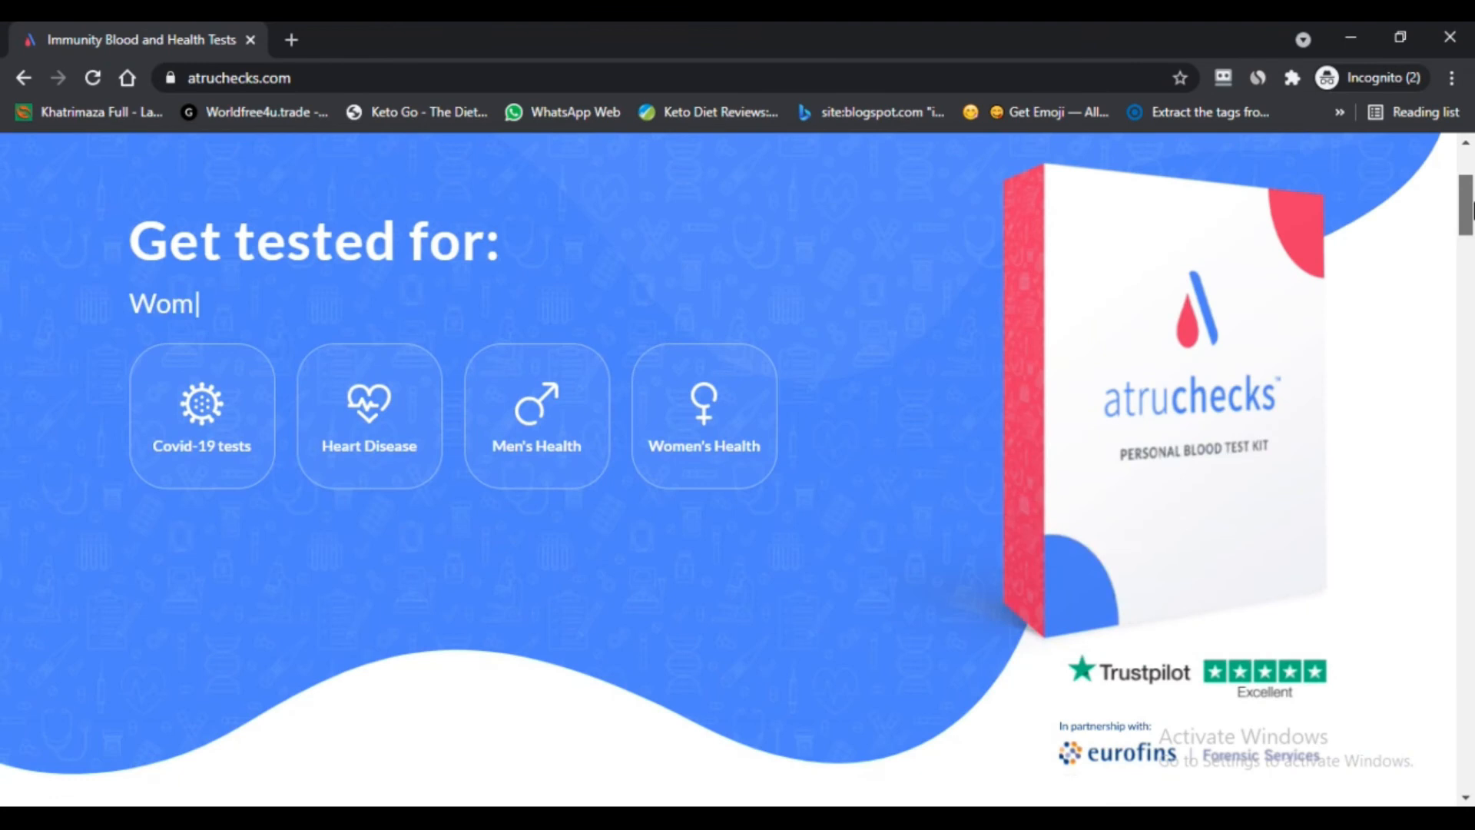